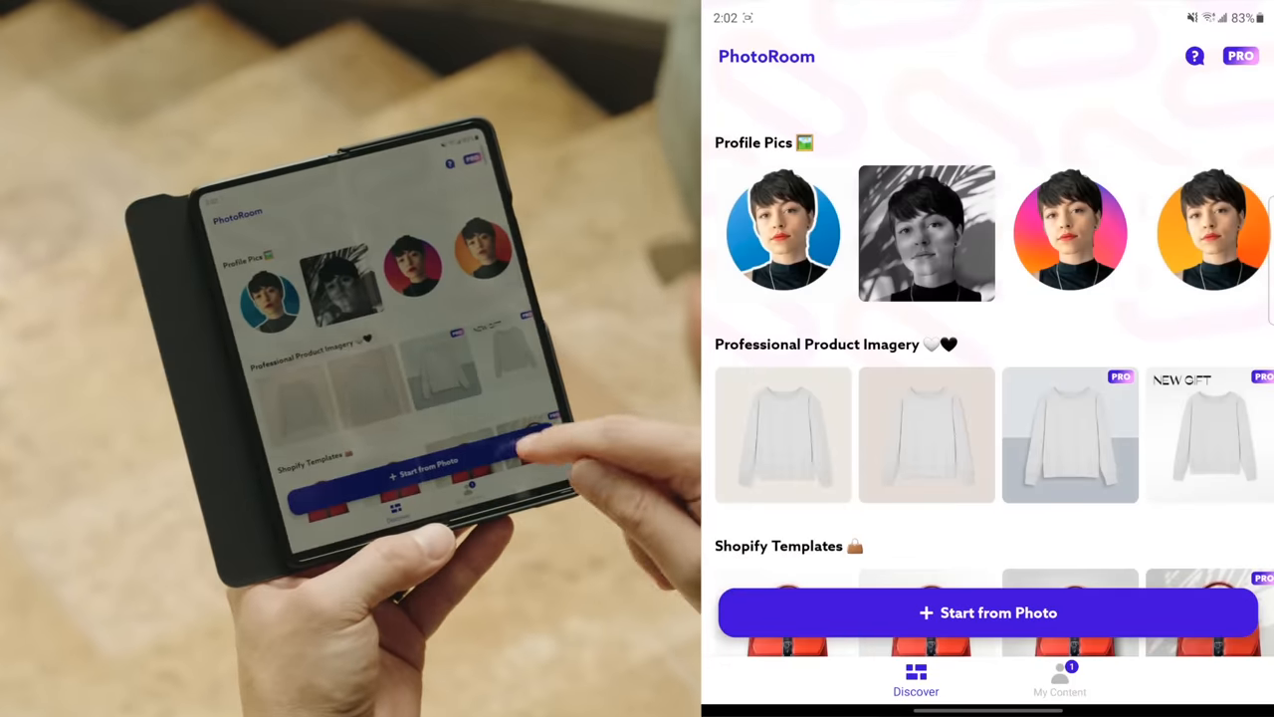
- Start a new edit from a photo and browse the gallery for the bearded man's portrait
click(987, 614)
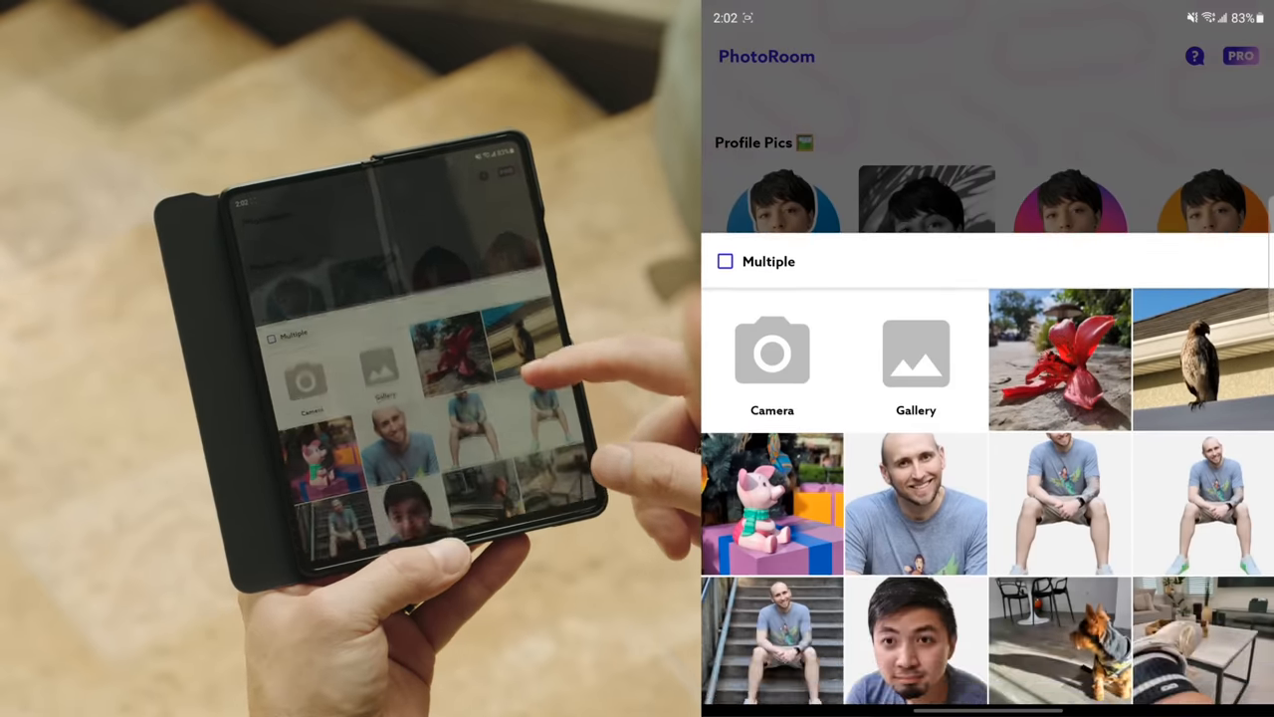
scroll(down, 3)
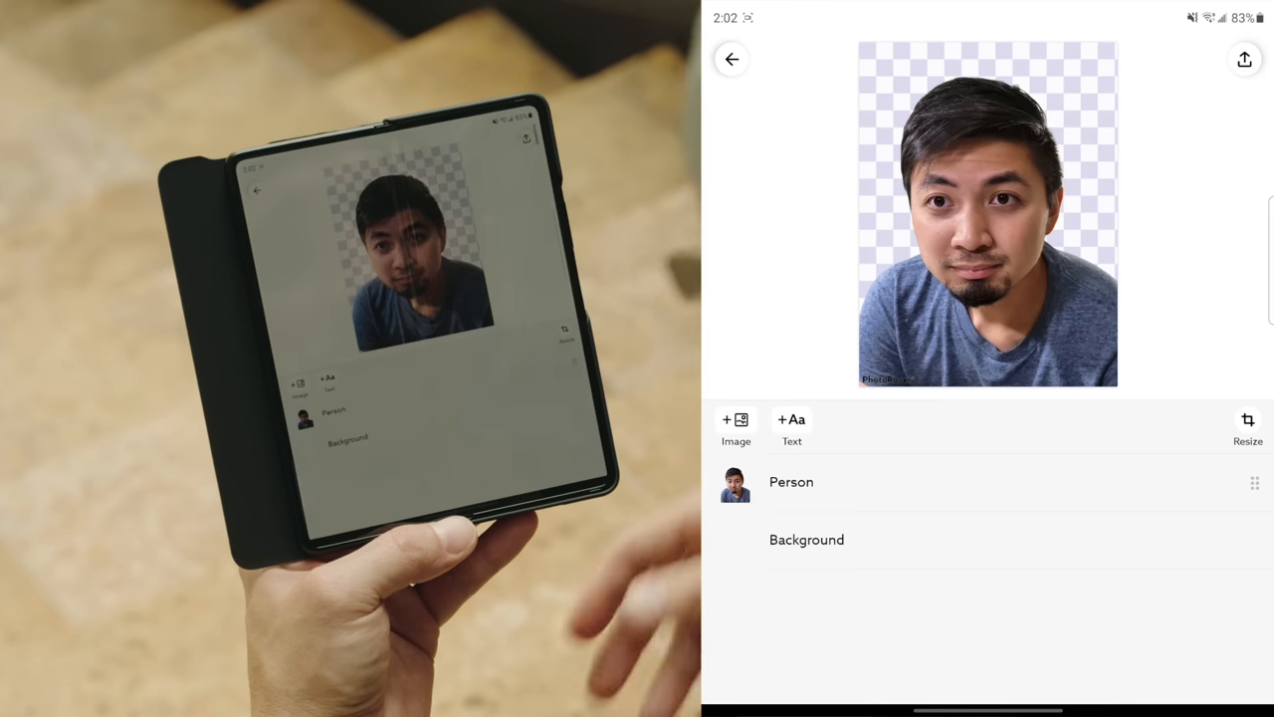
- Leave the portrait editor, start a new edit with the pig toy photo and open its transparent cut-out
click(732, 60)
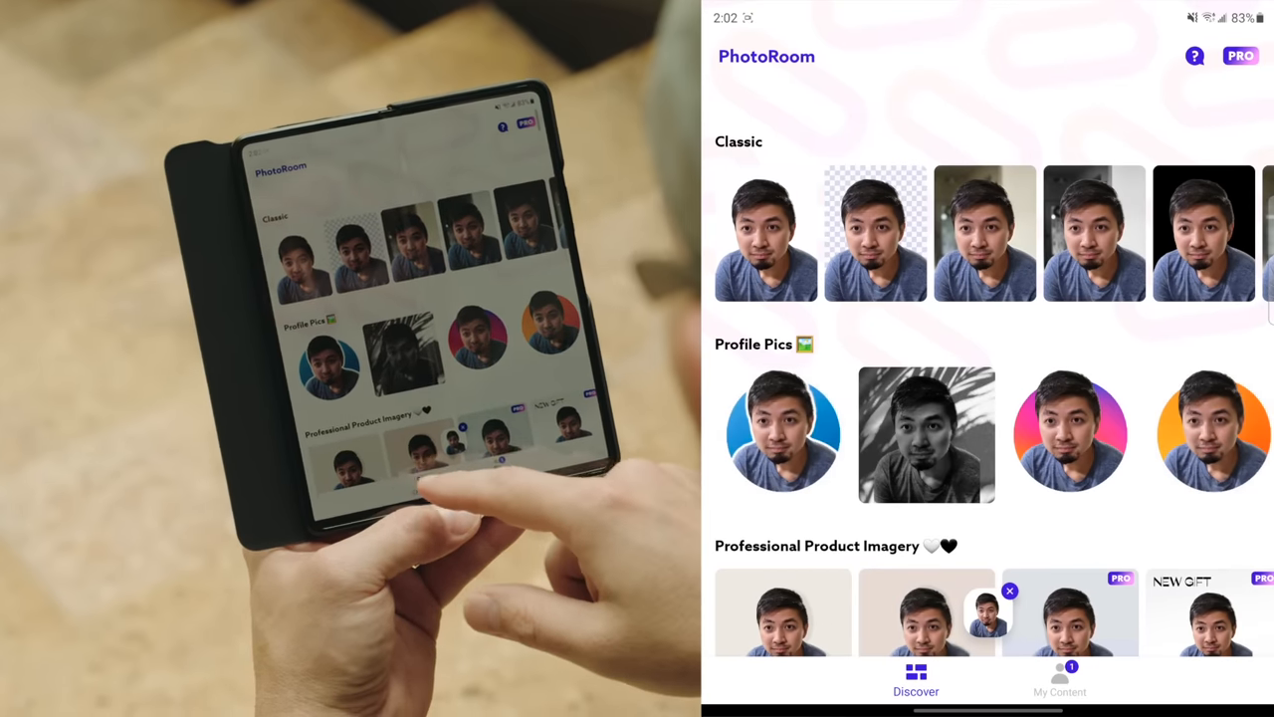
scroll(down, 3)
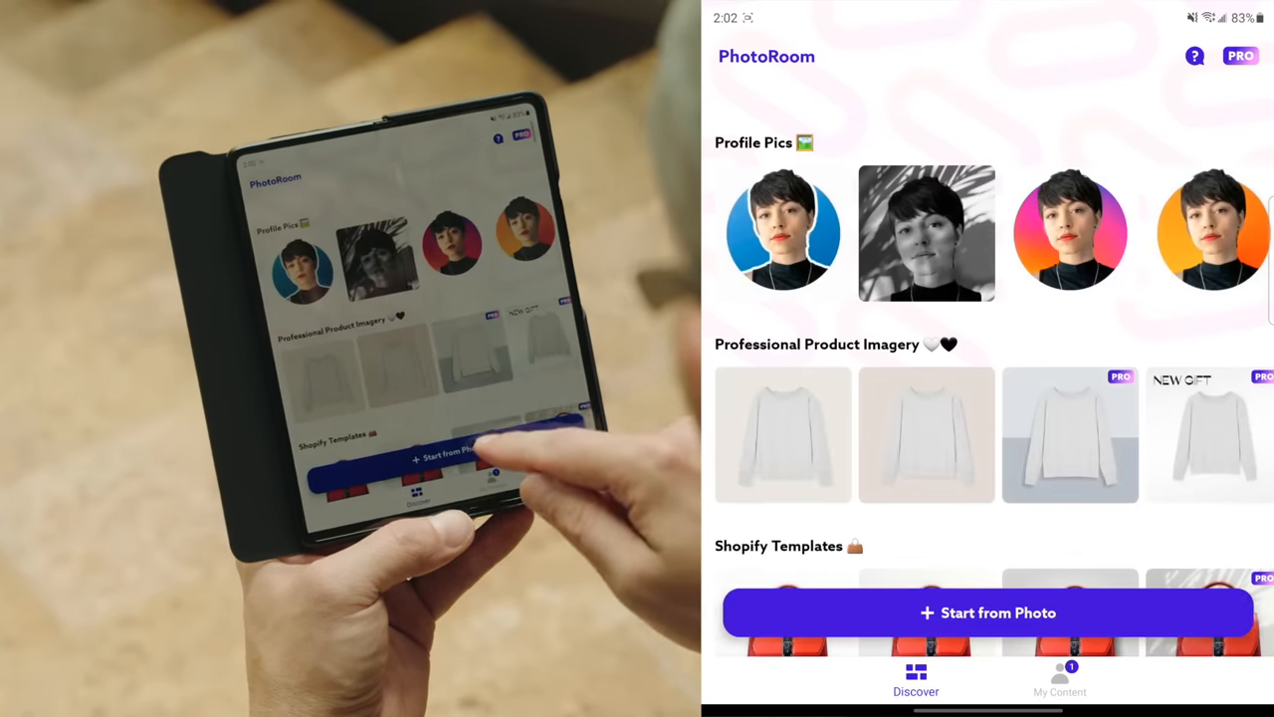
click(988, 613)
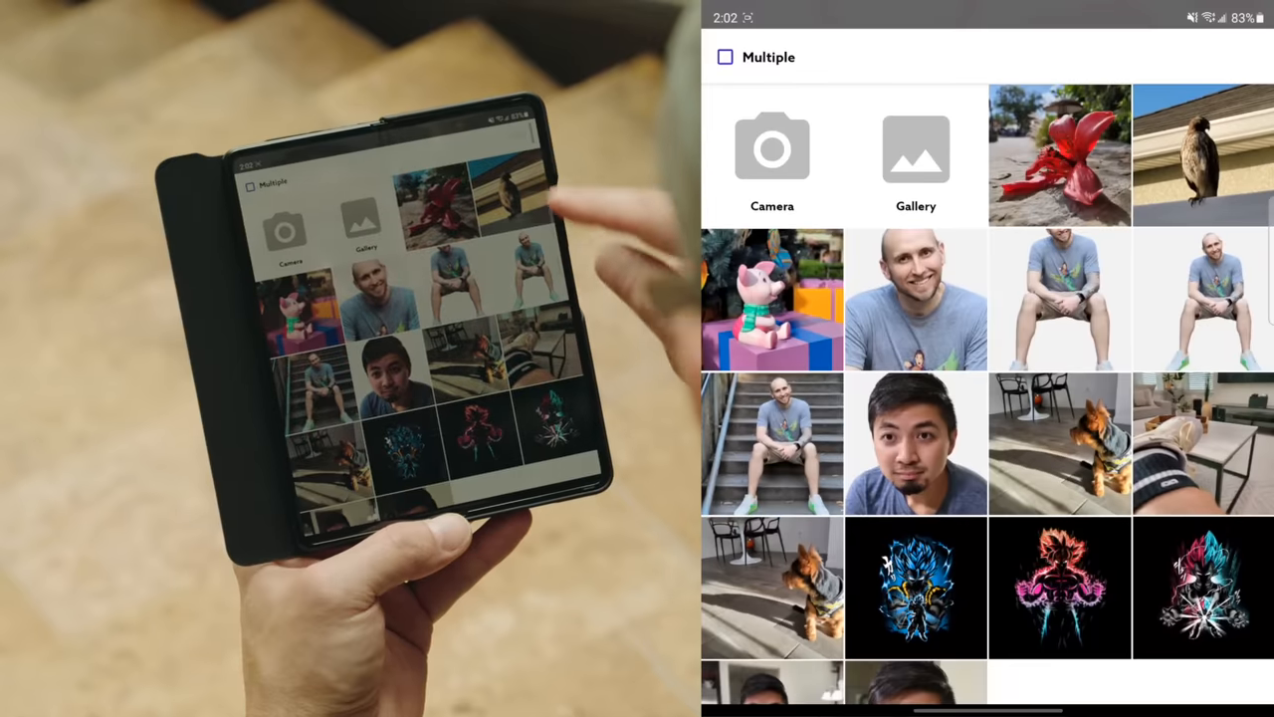
click(773, 299)
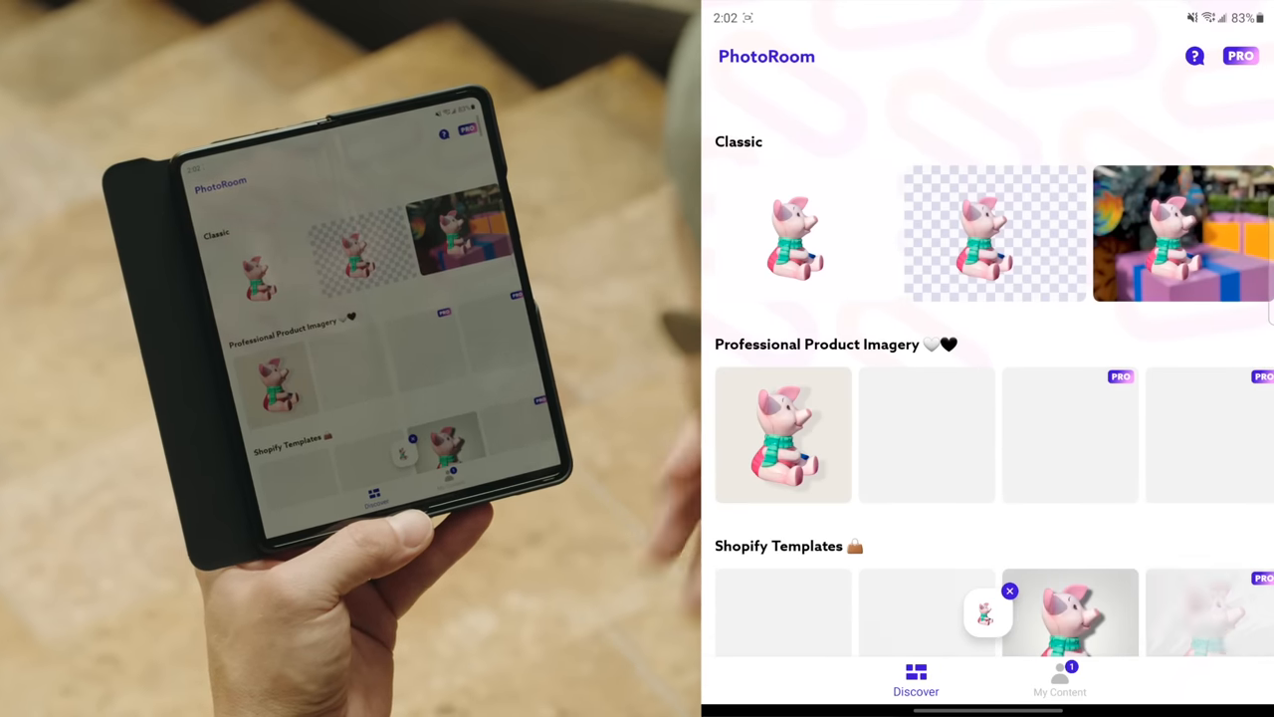
click(996, 233)
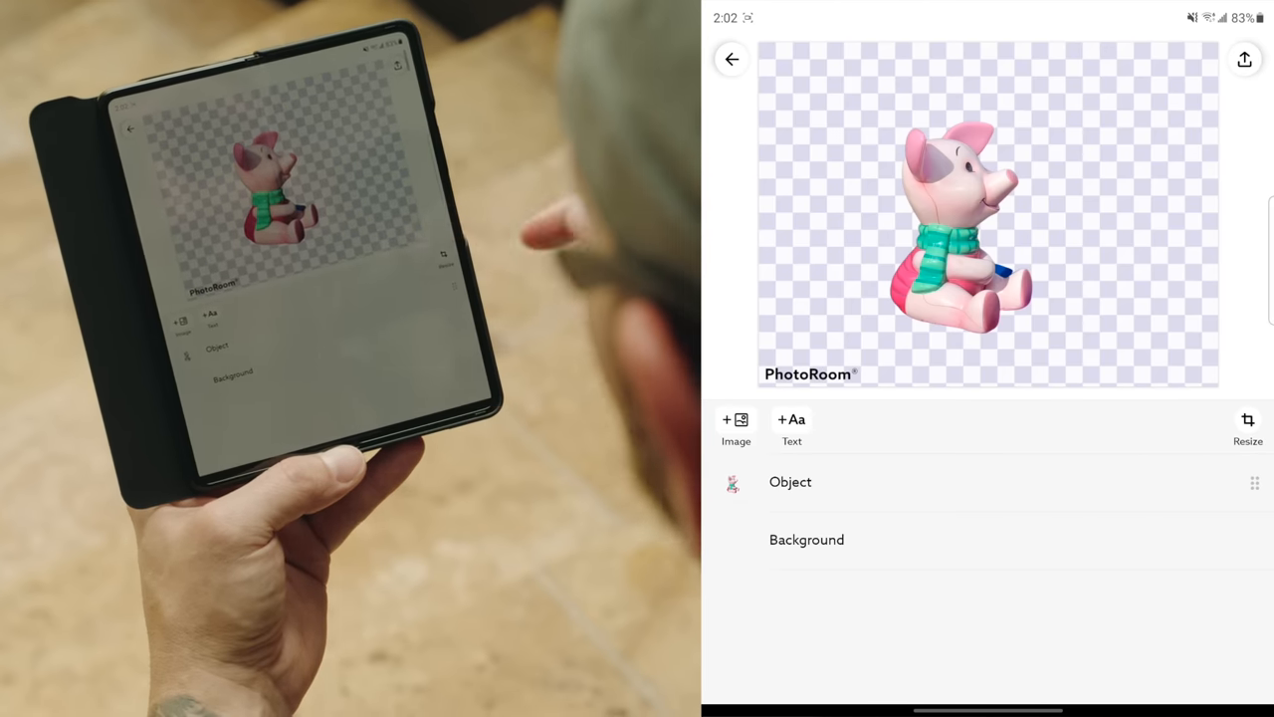
- Leave the pig cut-out editor and return to the Discover page
click(731, 60)
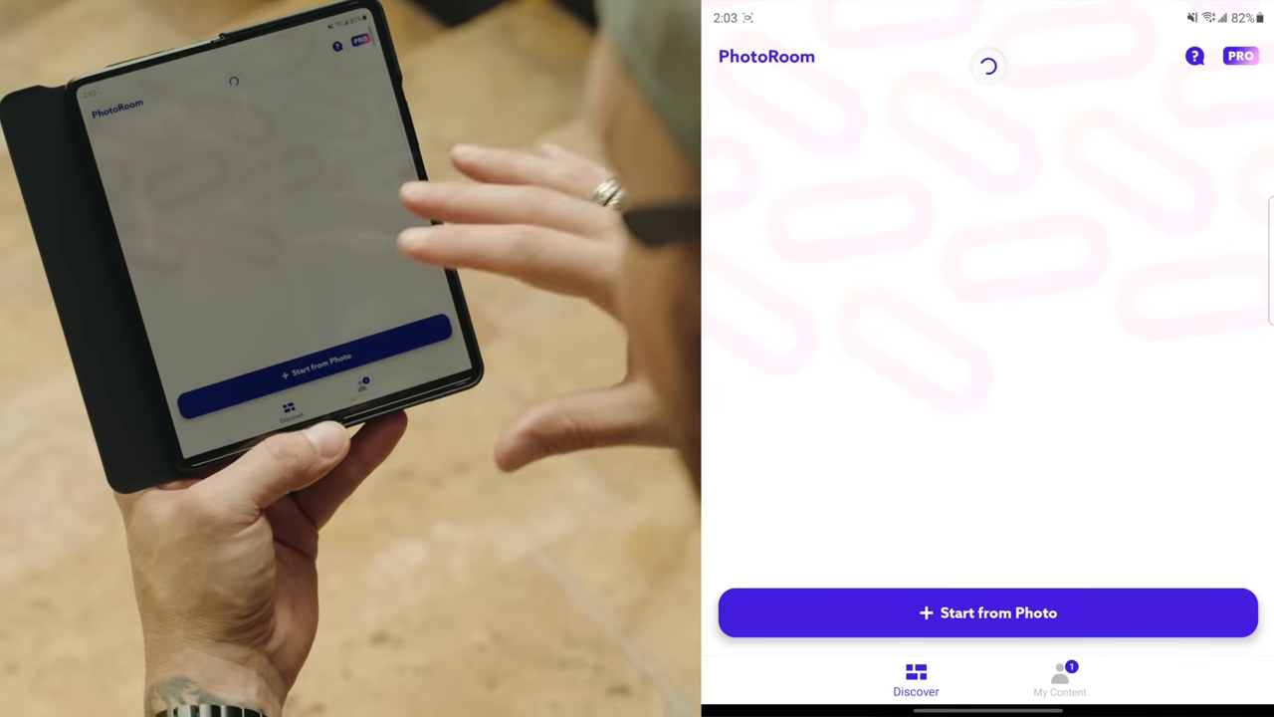
- Start another edit from a photo and browse the gallery grid
click(988, 614)
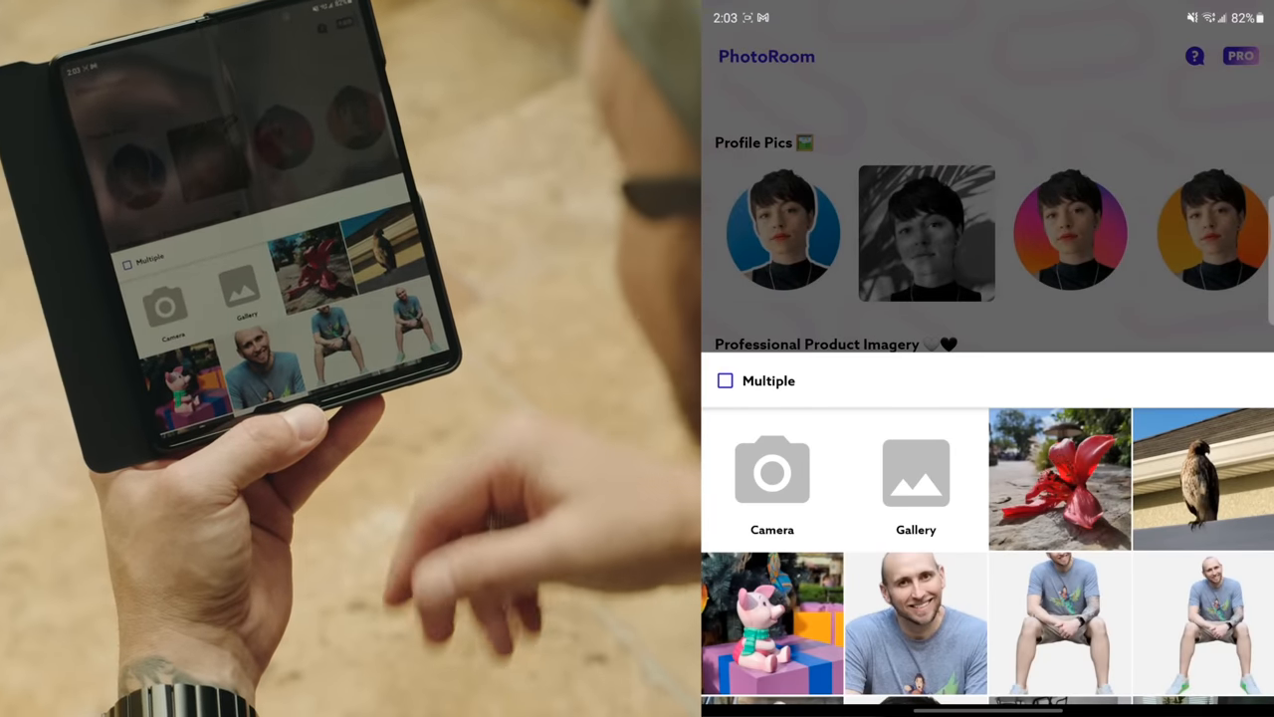
scroll(down, 3)
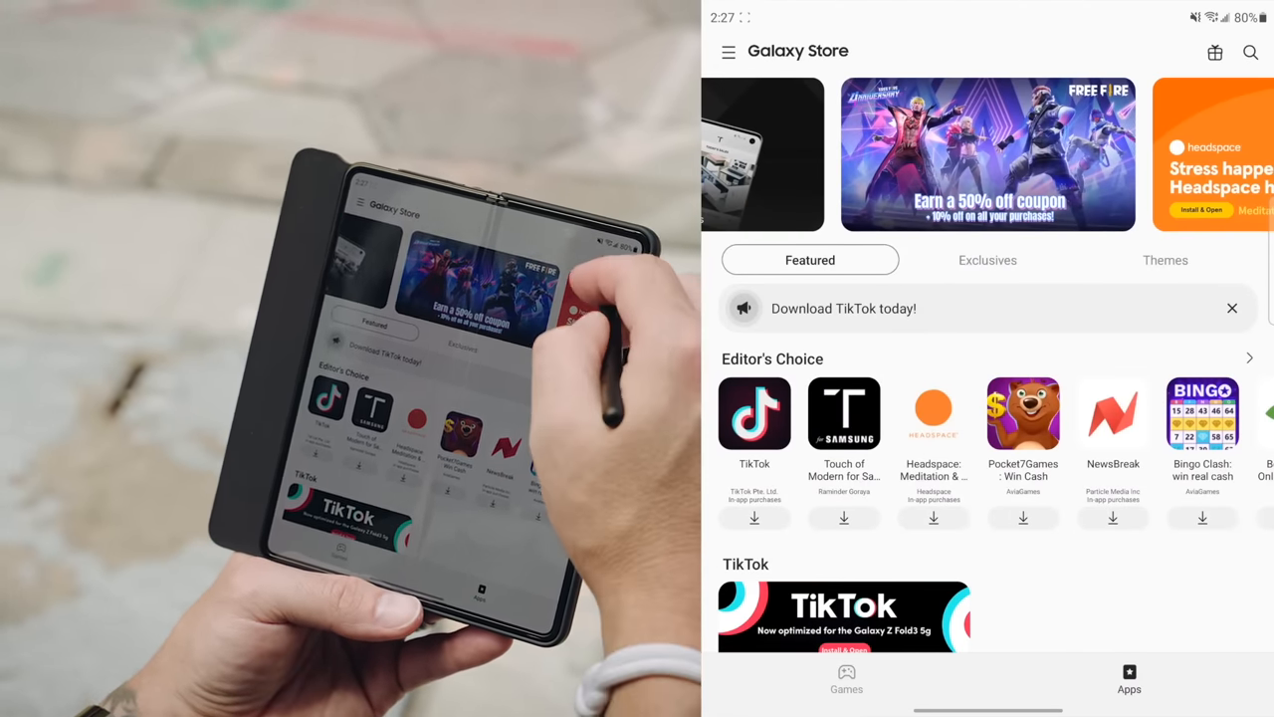
- Search the Galaxy Store for Good Lock from the recent searches
click(1250, 51)
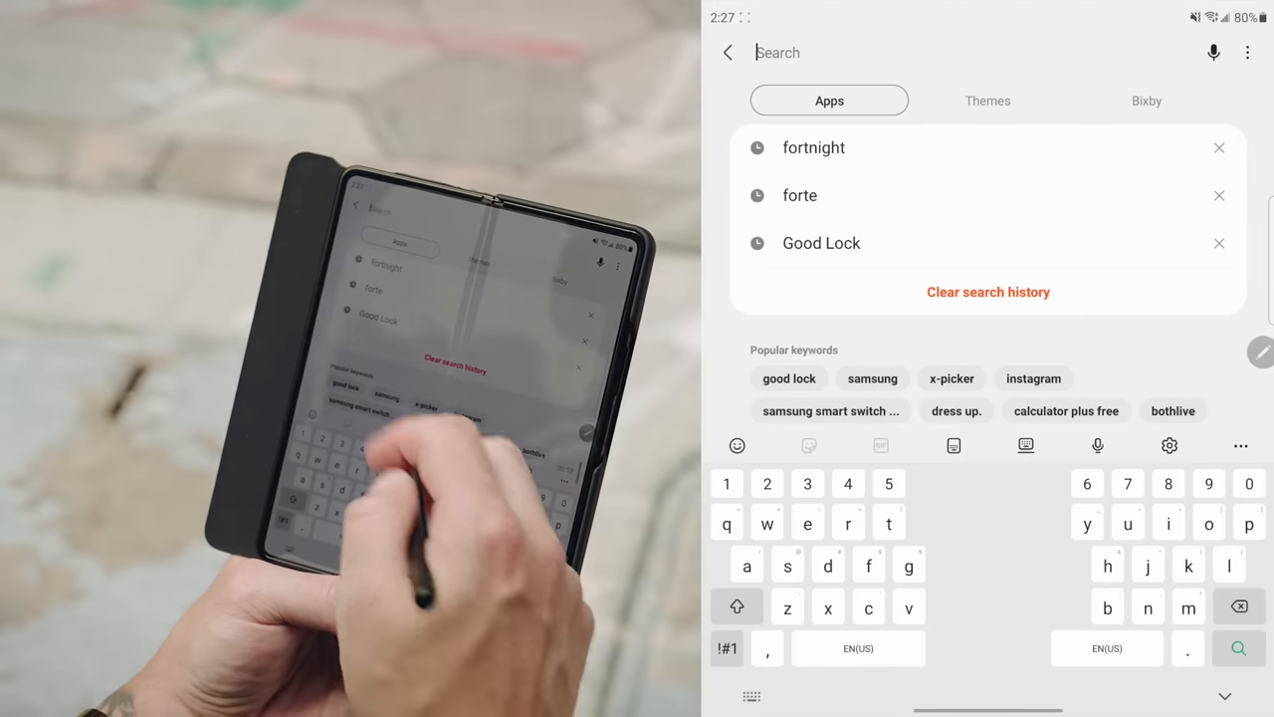
click(820, 243)
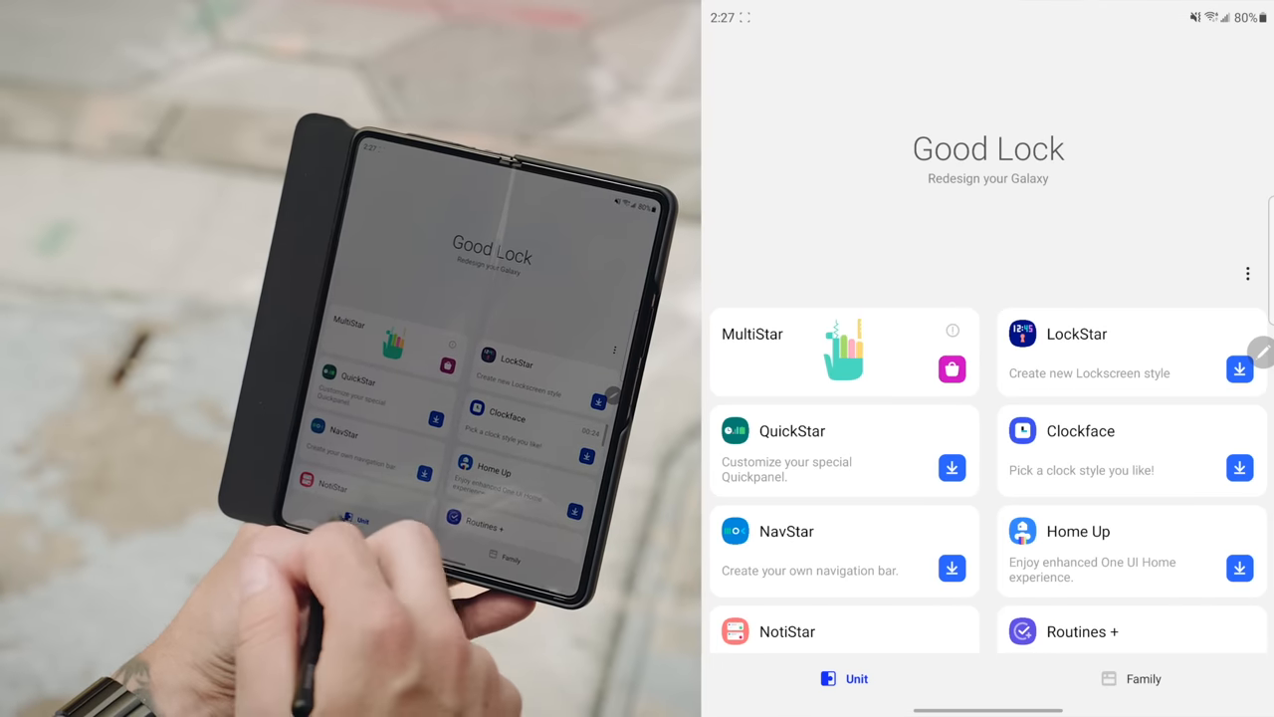
scroll(up, 3)
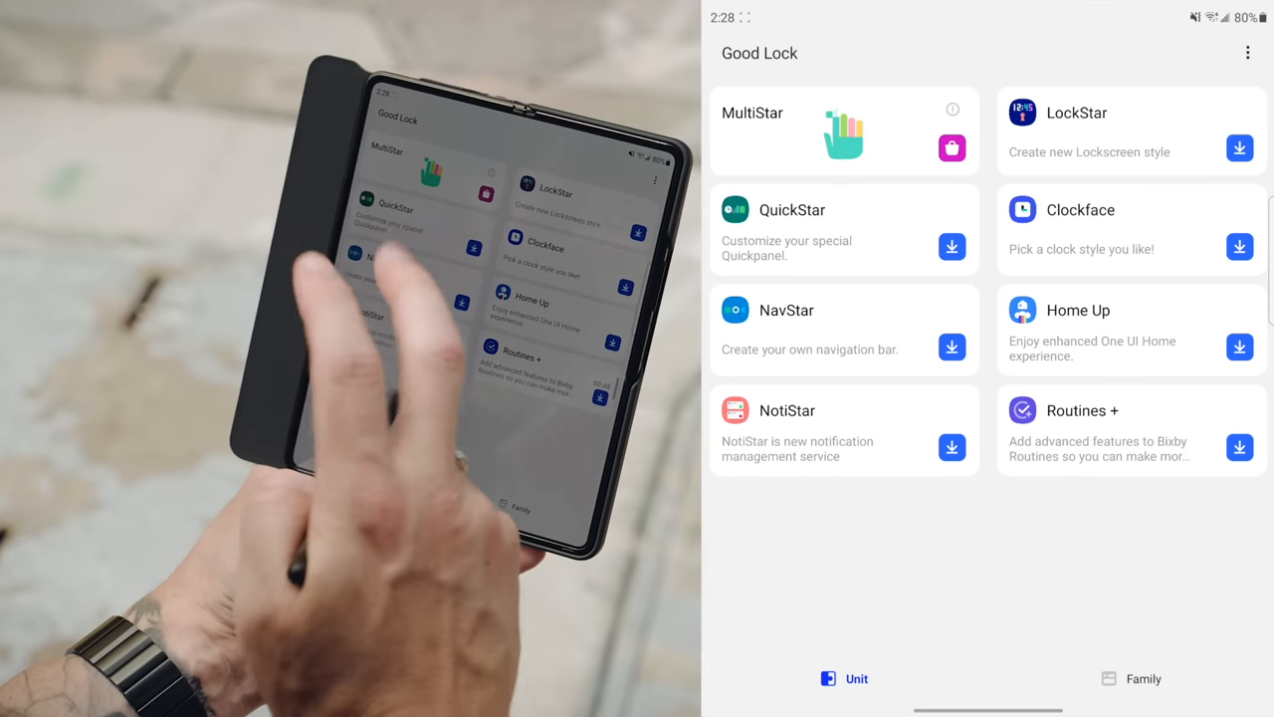
- Open MultiStar in Good Lock and browse its multi-window settings
click(844, 129)
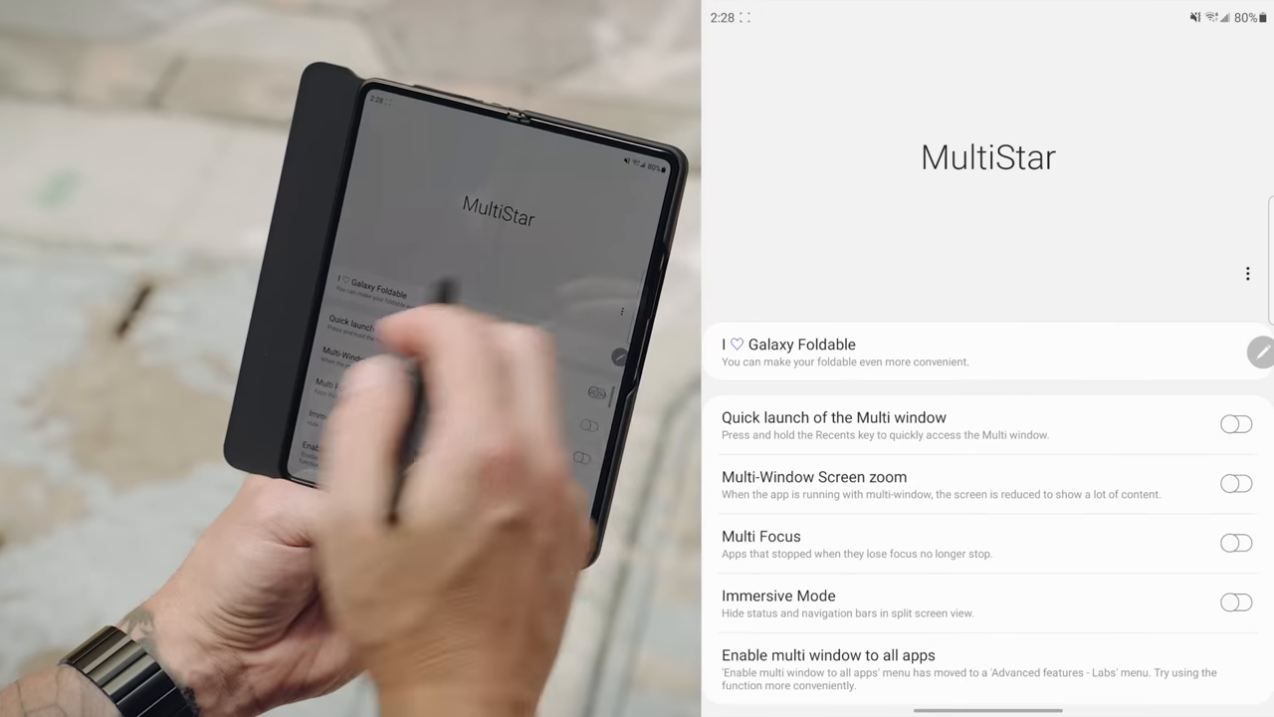
scroll(down, 3)
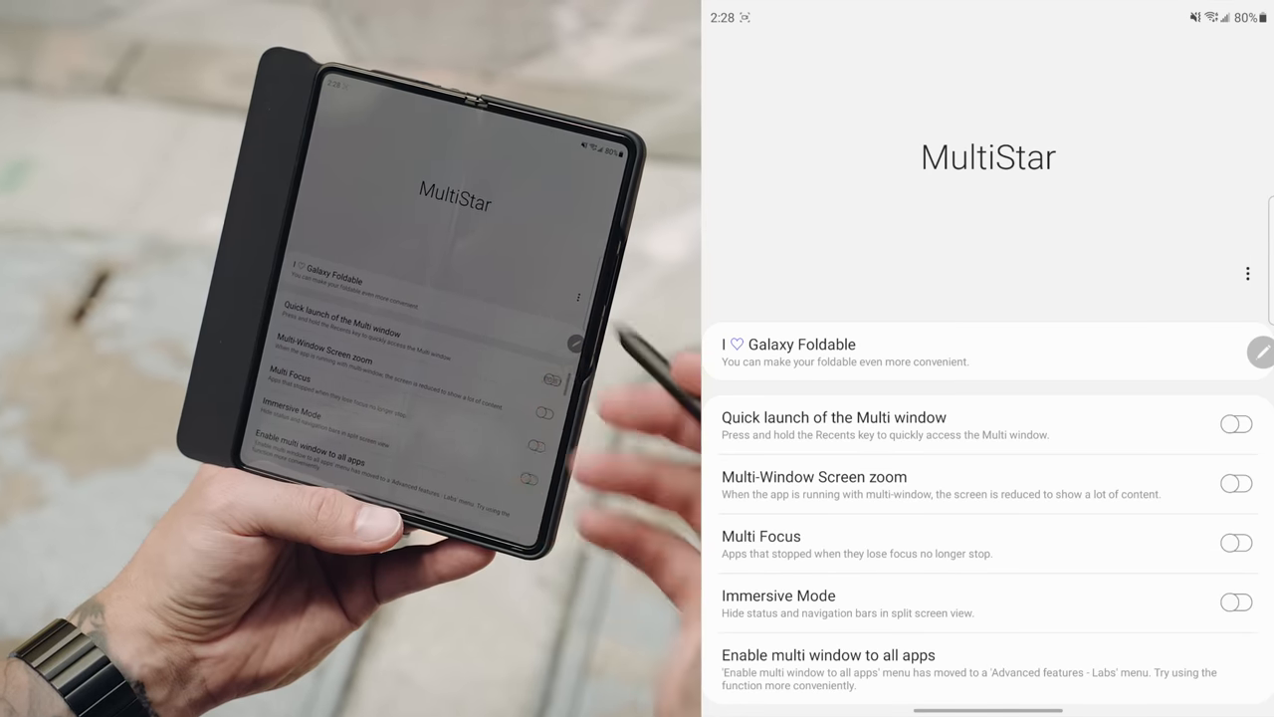
scroll(down, 3)
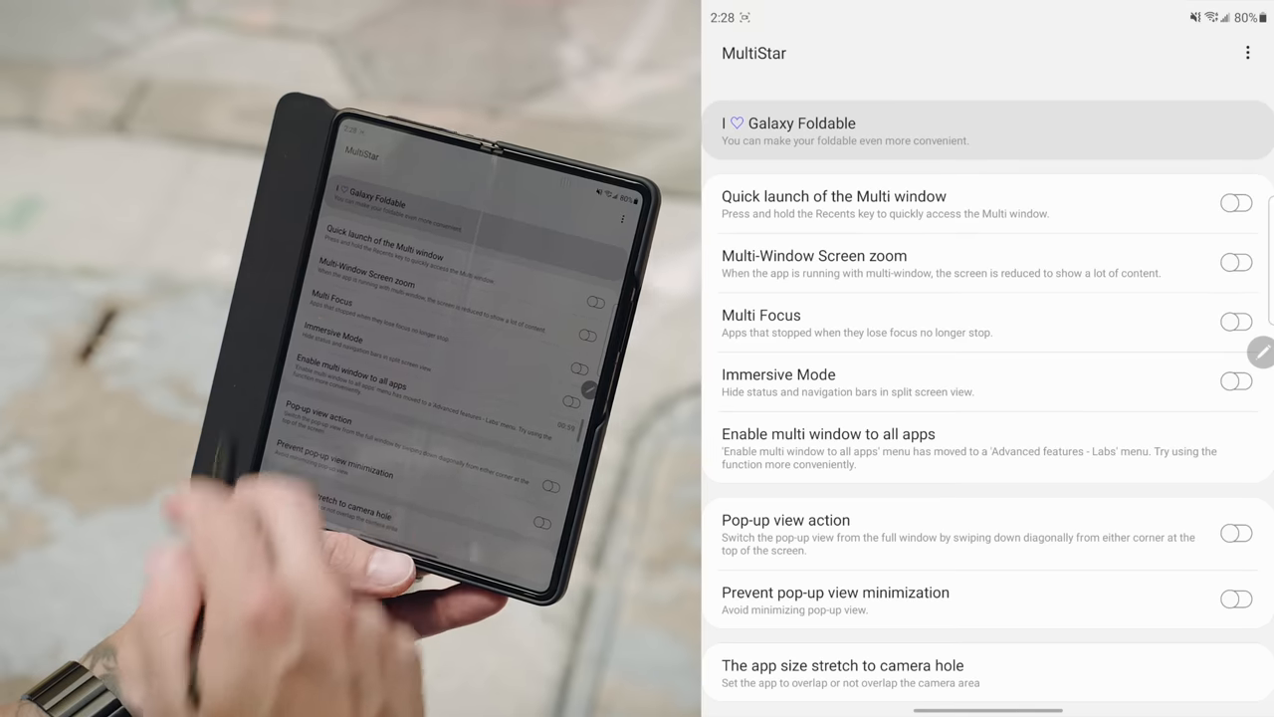